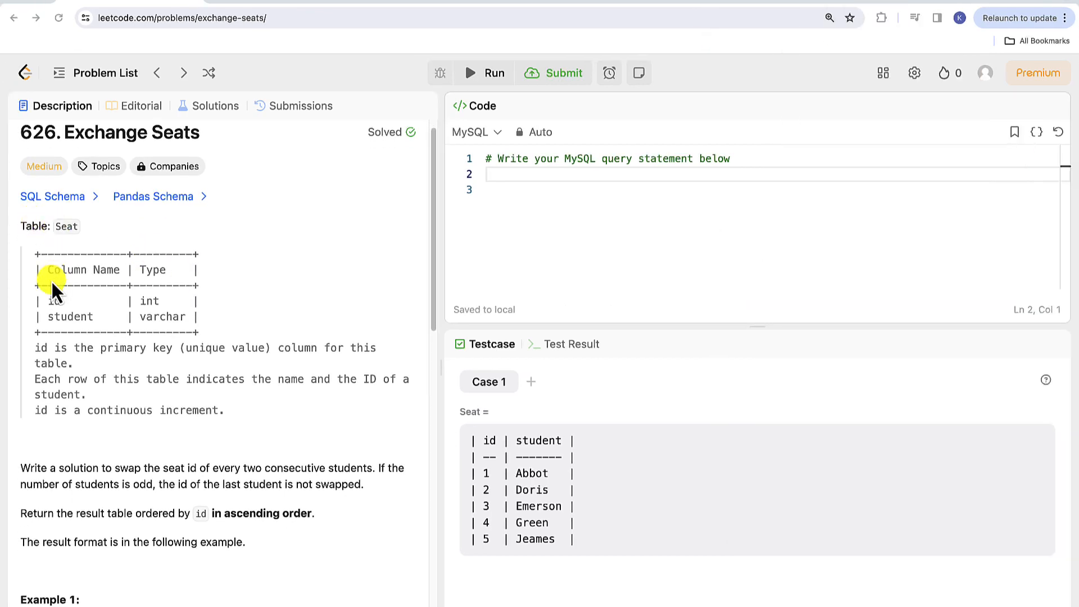
Step: Scroll through the problem description and highlight the first two students in the example input
scroll("down", 3)
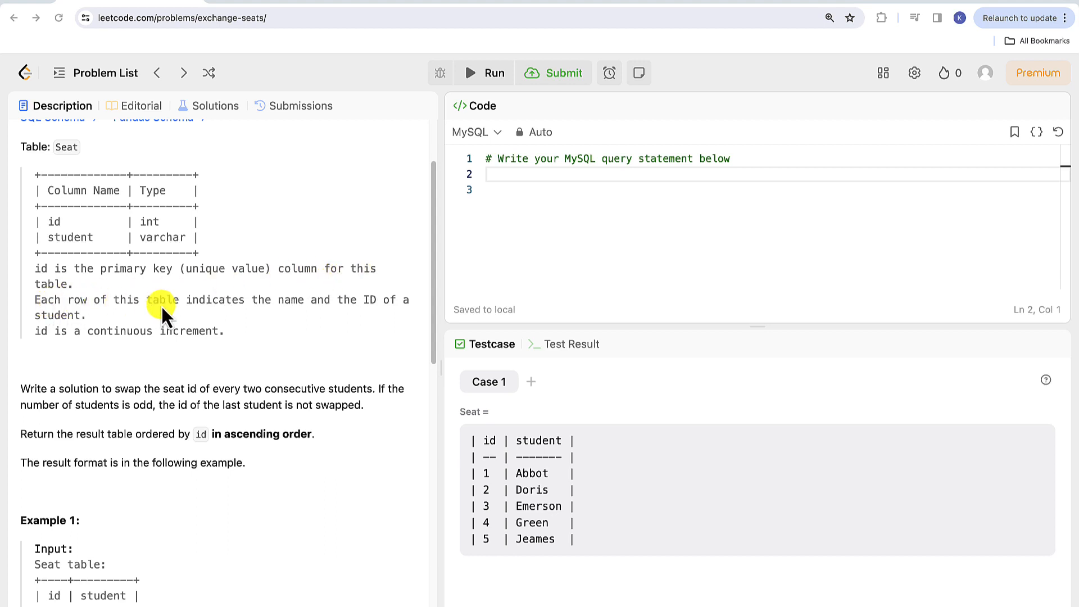
mouse_move(332, 319)
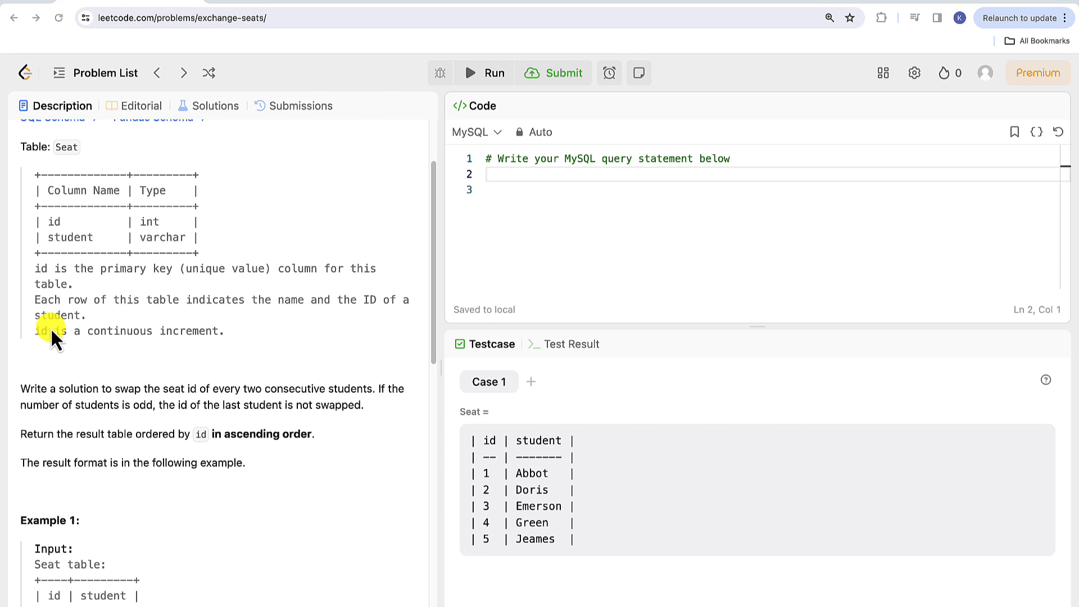
mouse_move(201, 351)
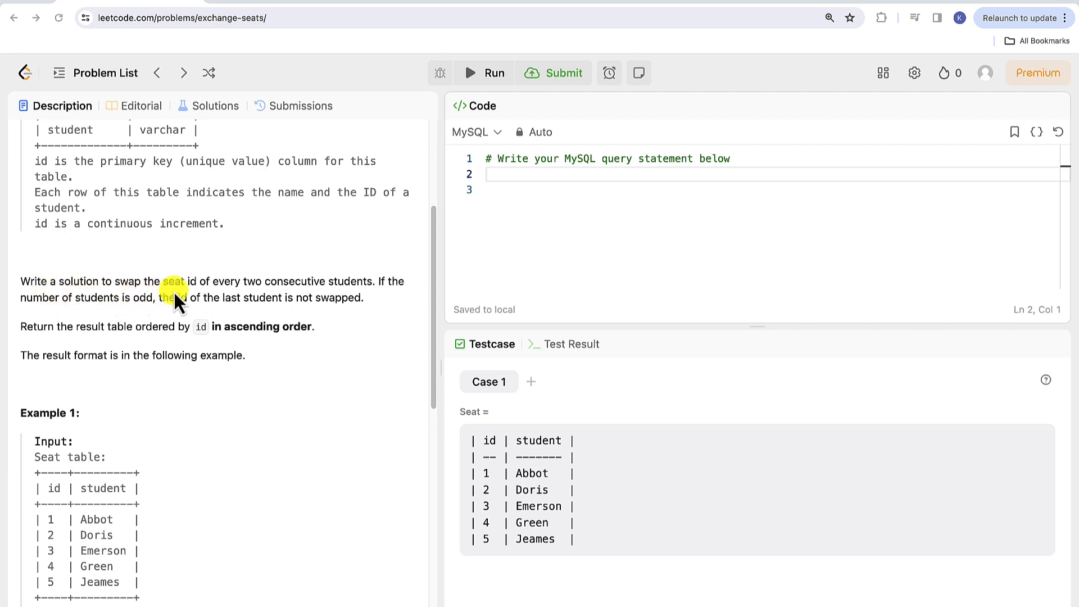
mouse_move(269, 303)
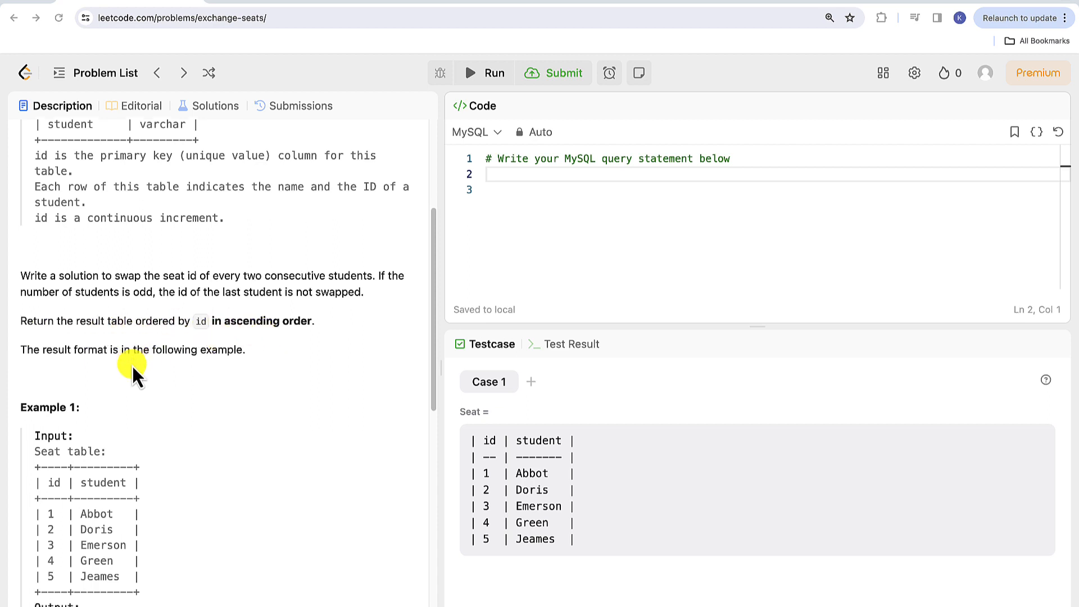
scroll("down", 3)
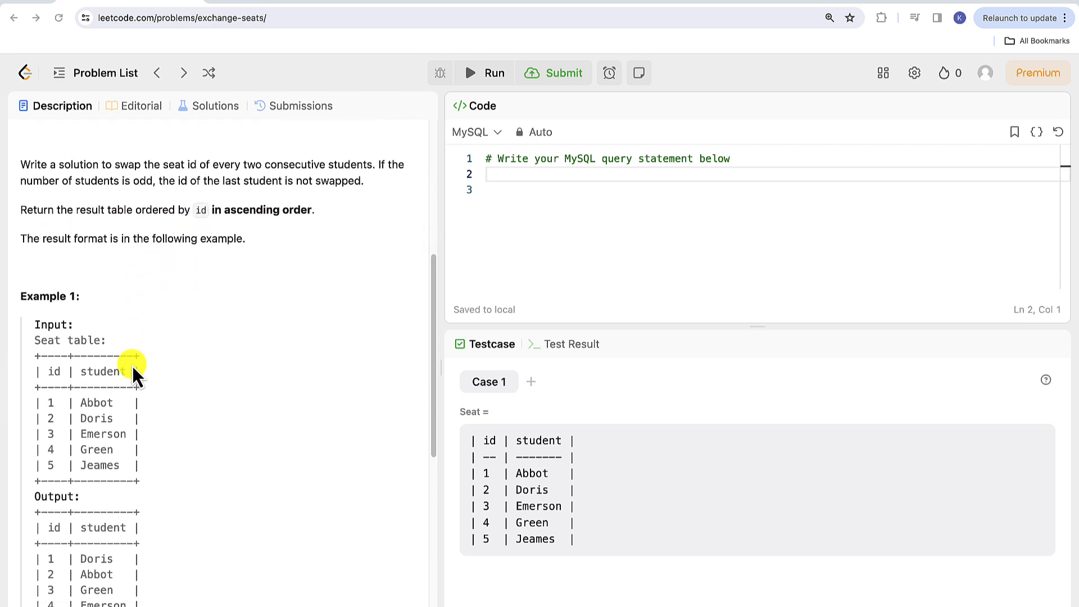
mouse_move(94, 372)
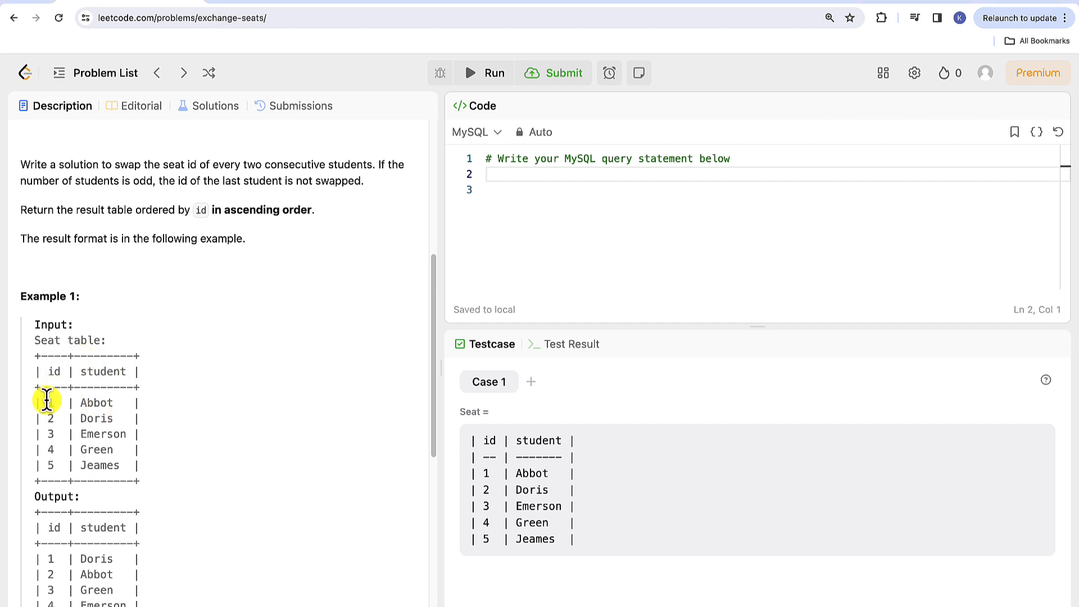
left_click_drag(41, 402, 120, 418)
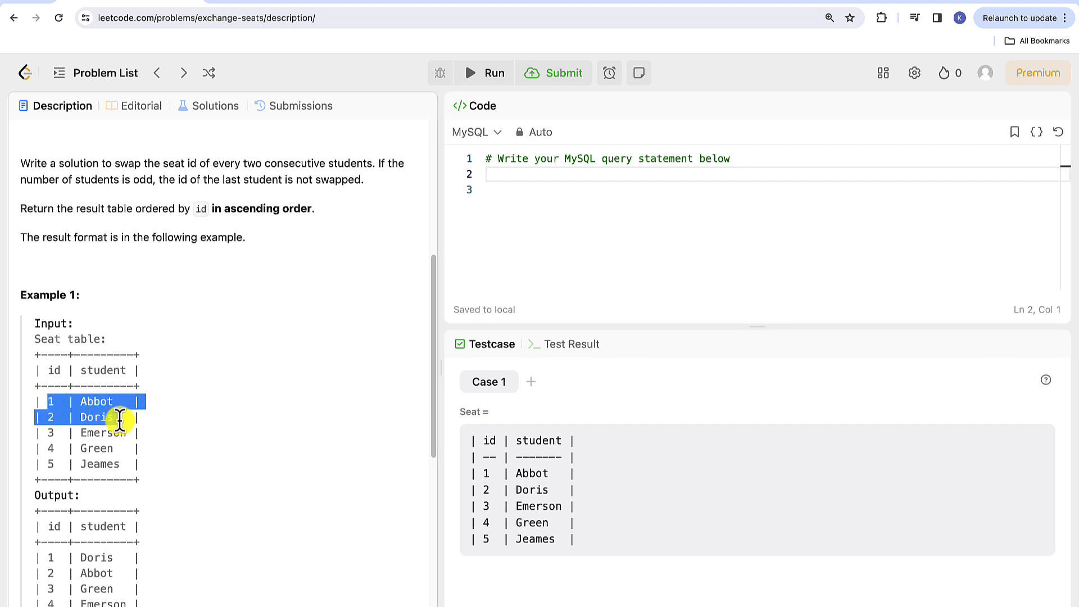
scroll("down", 3)
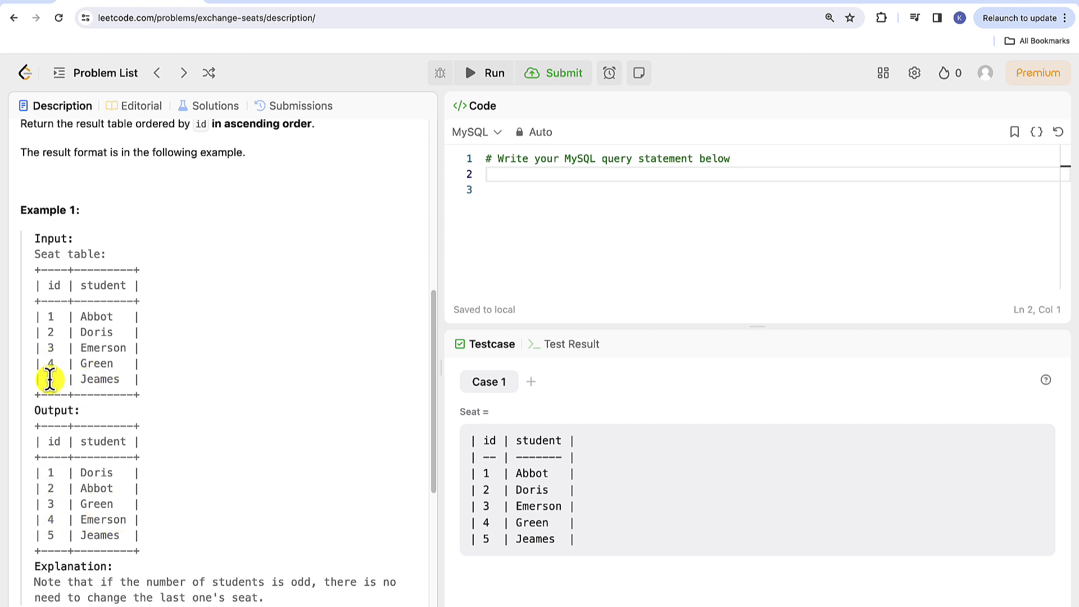
mouse_move(46, 538)
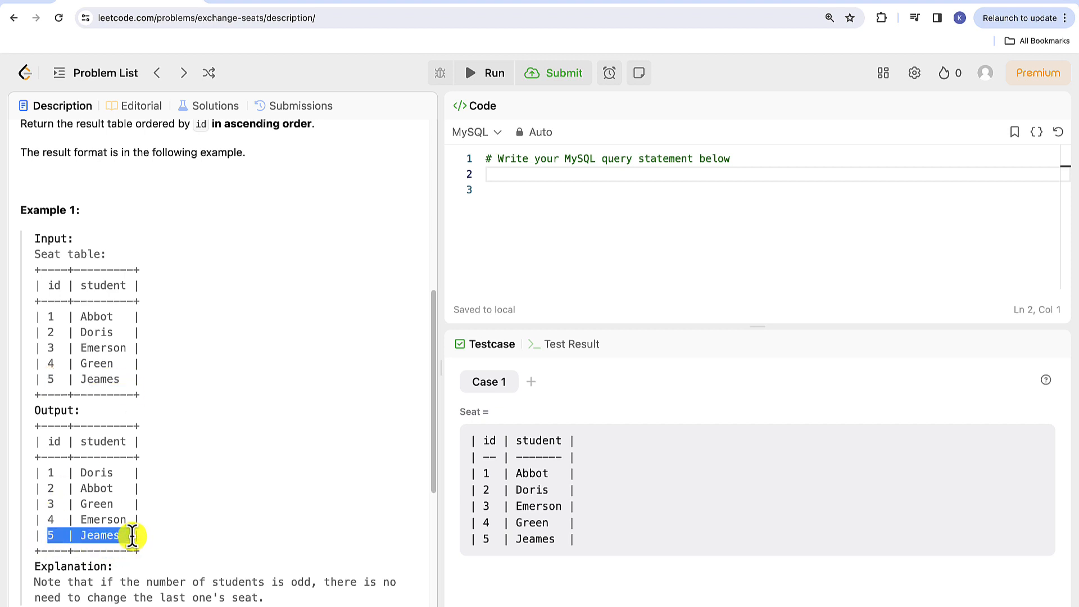
scroll("down", 3)
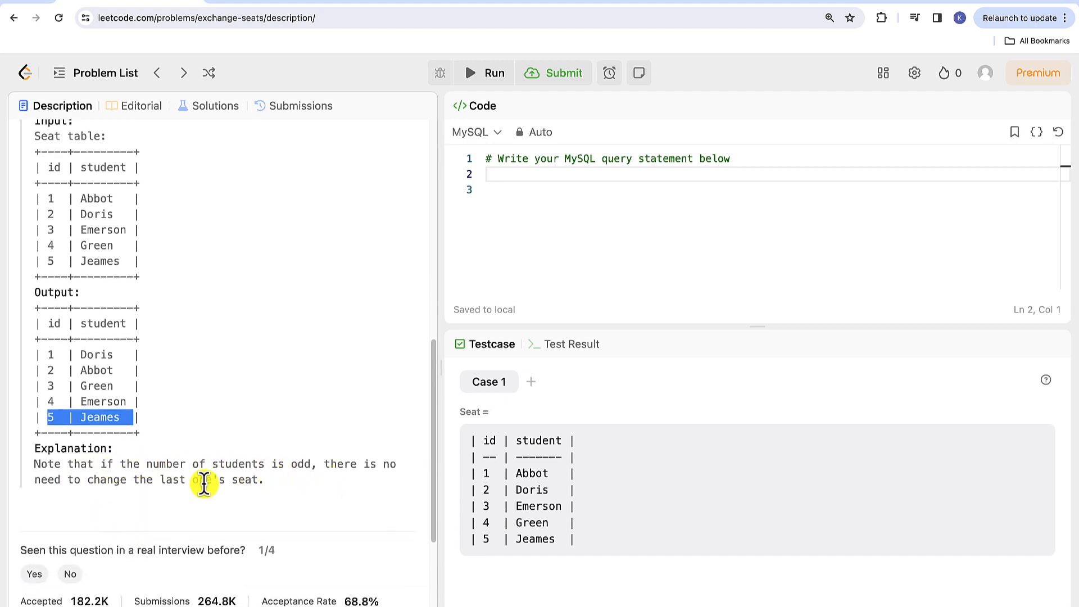
mouse_move(267, 500)
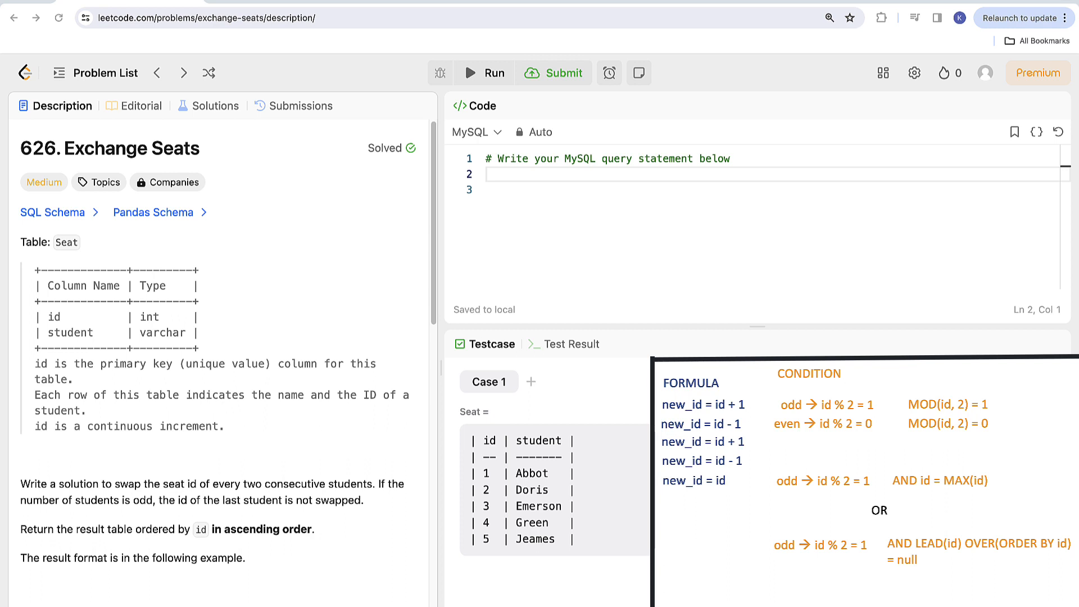
Step: Start the query with SELECT CASE WHEN id % 2 = 1 AND id = (SELECT MAX(id)
type("SELECT CAS")
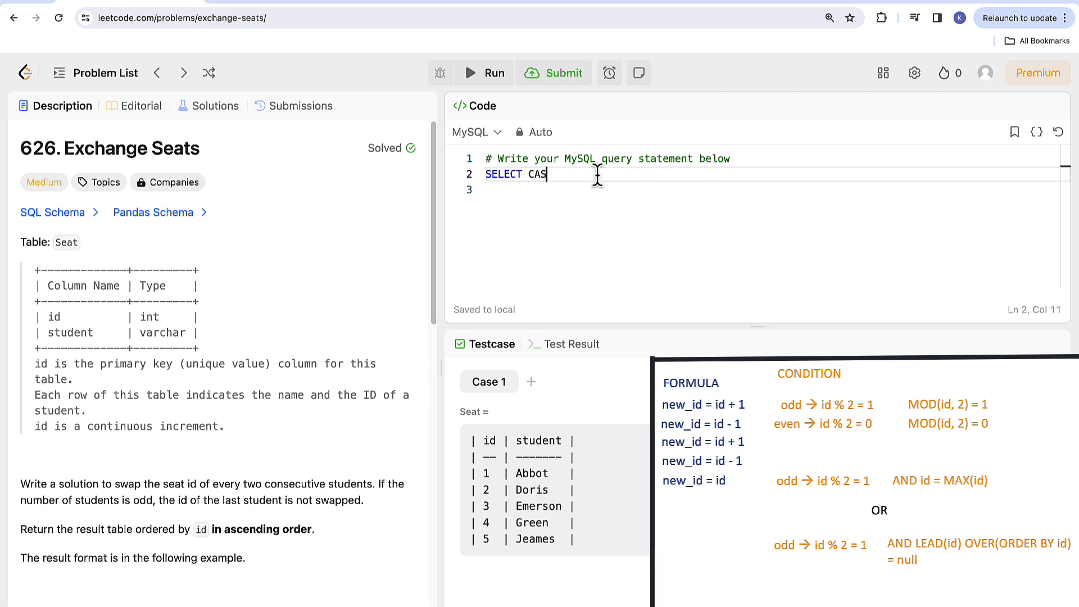
type("E")
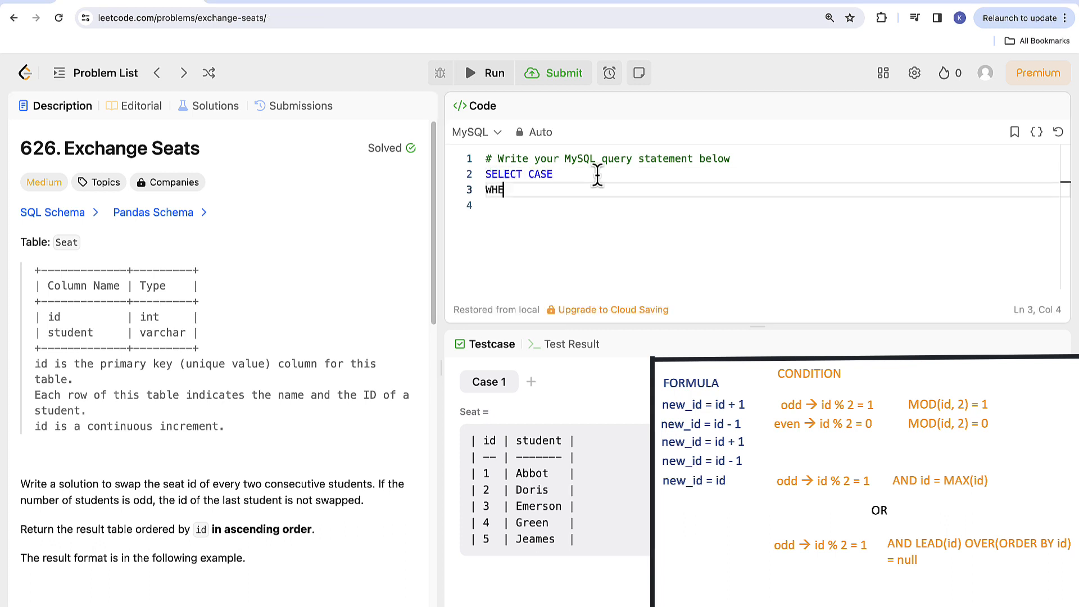
type("N")
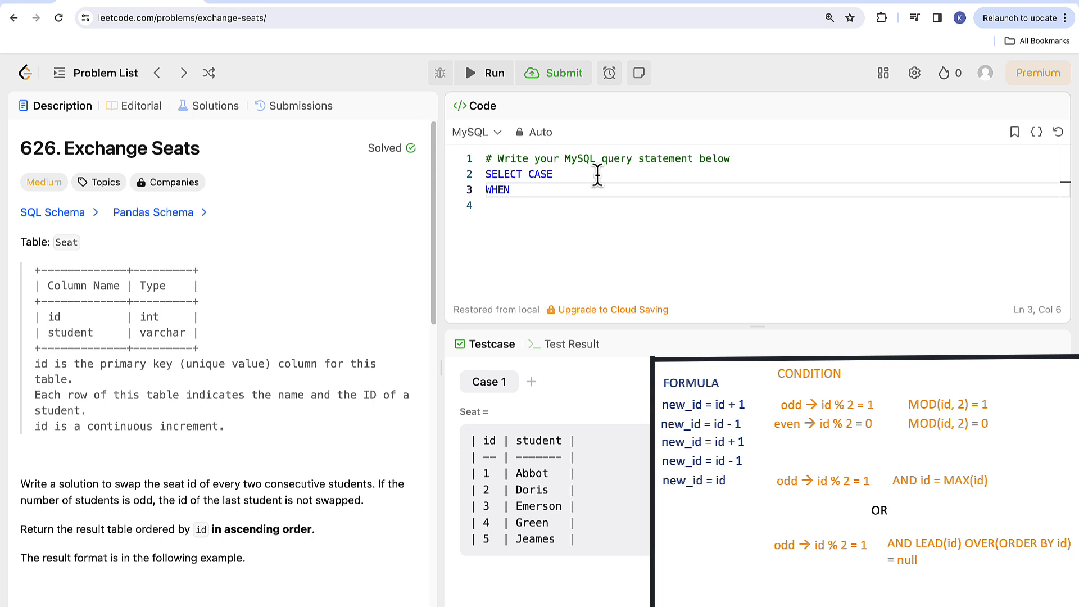
type("id % 2 = 1 AND")
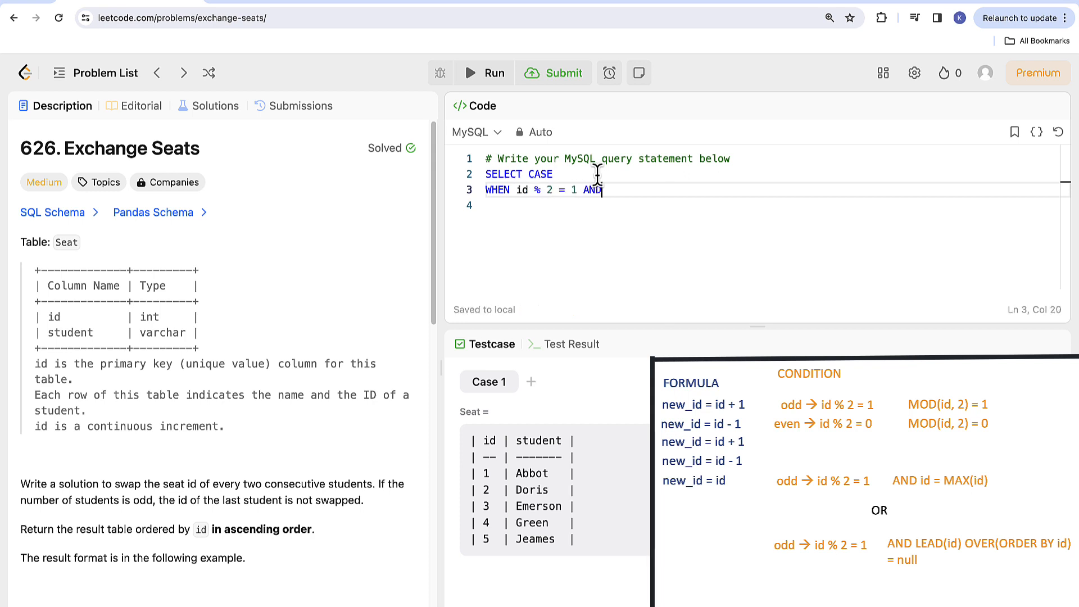
type("id = ()")
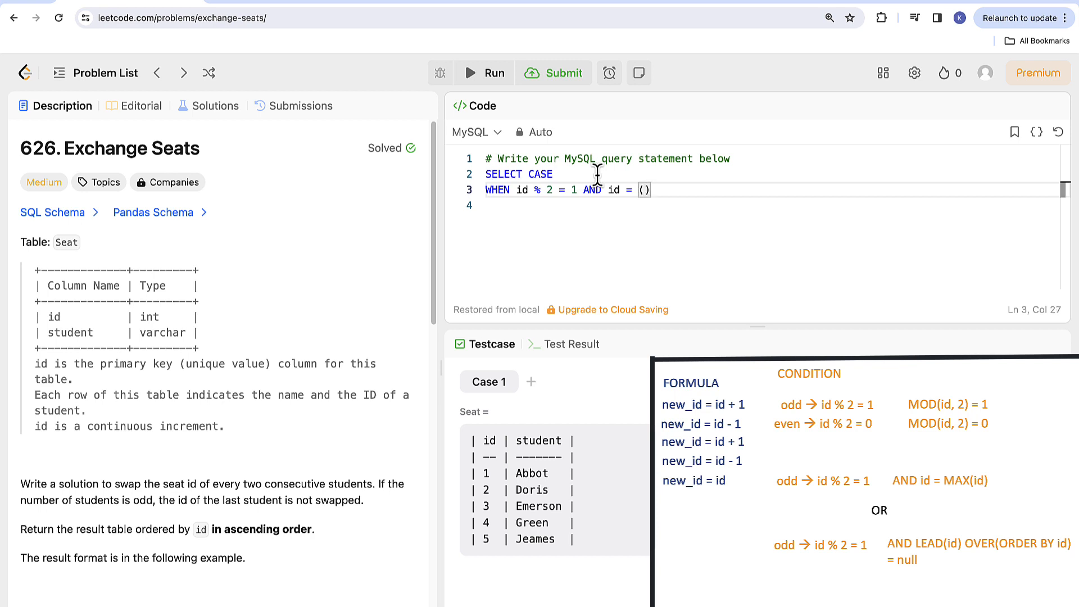
type("SELECT MAX(id)")
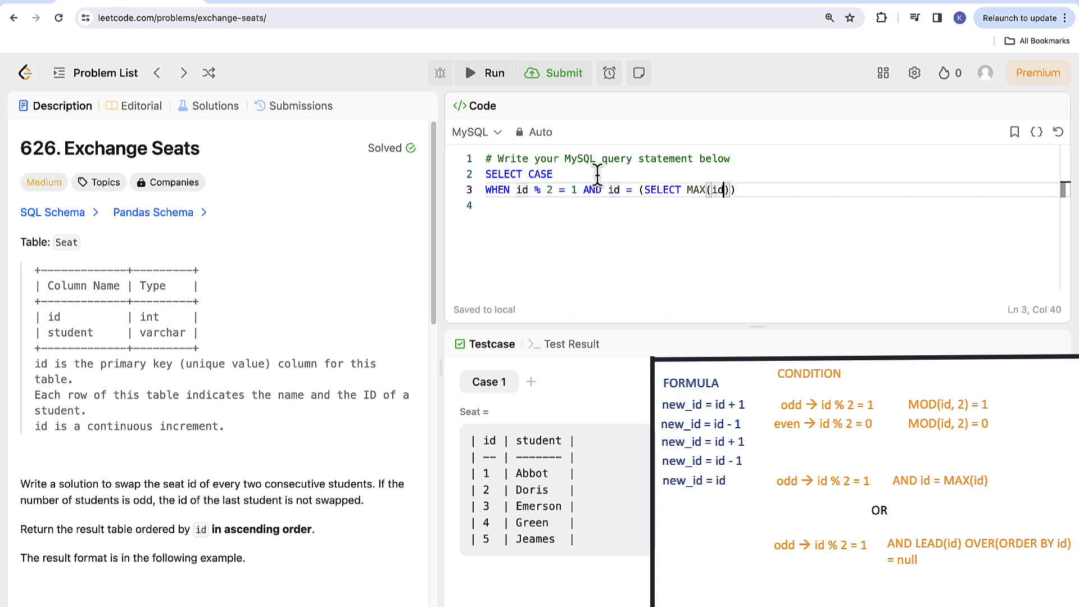
Step: Close the subquery with FROM Seat, then add THEN id, WHEN odd THEN id + 1, and ELSE id - 1
type("FROM Seat")
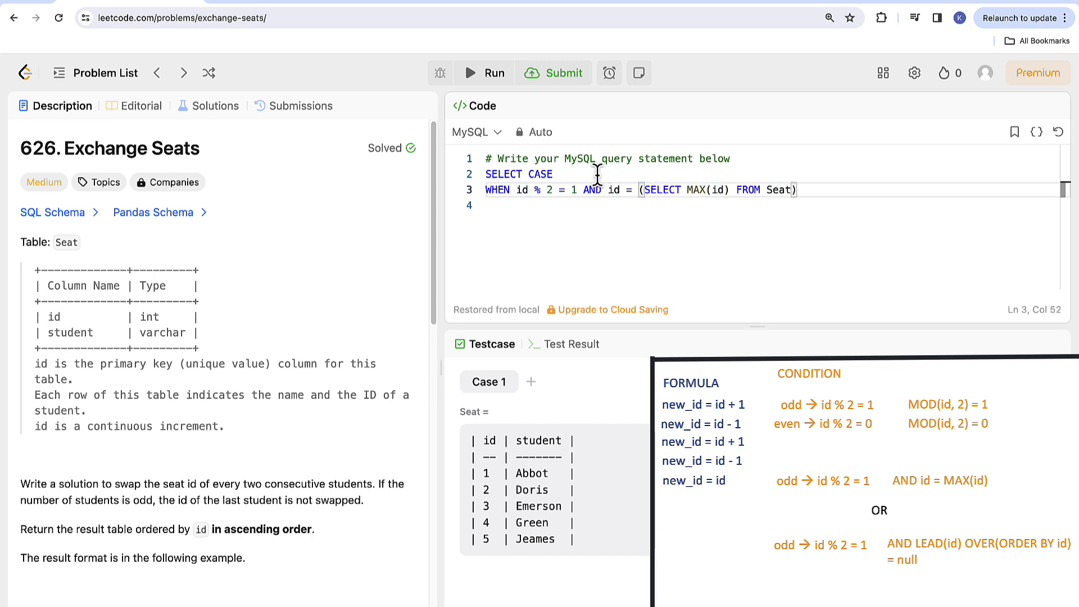
type("THEN id")
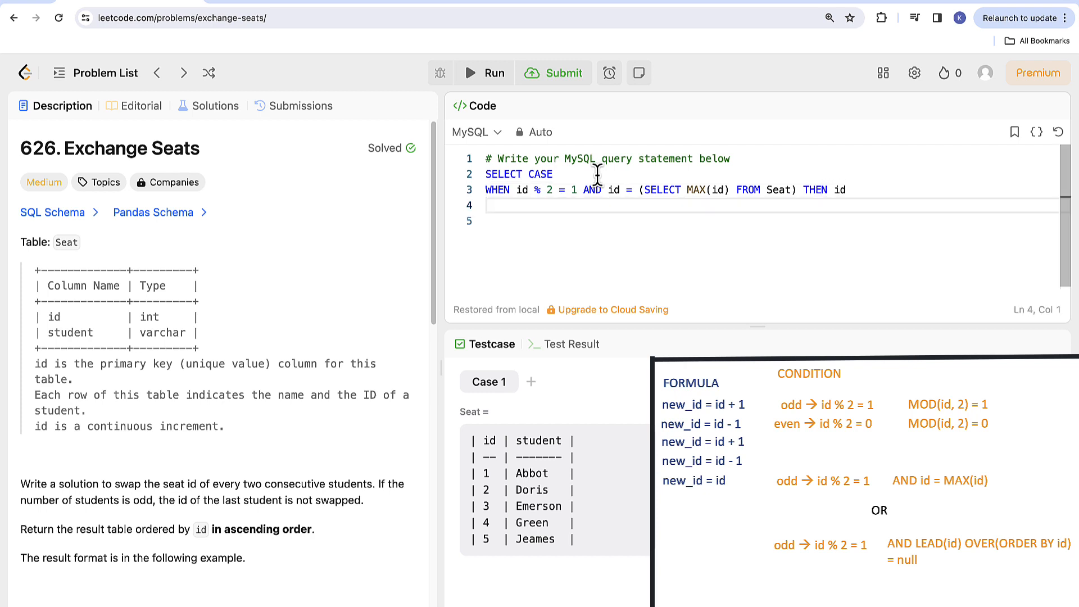
type("WHEN id % 2 = 1 THEN")
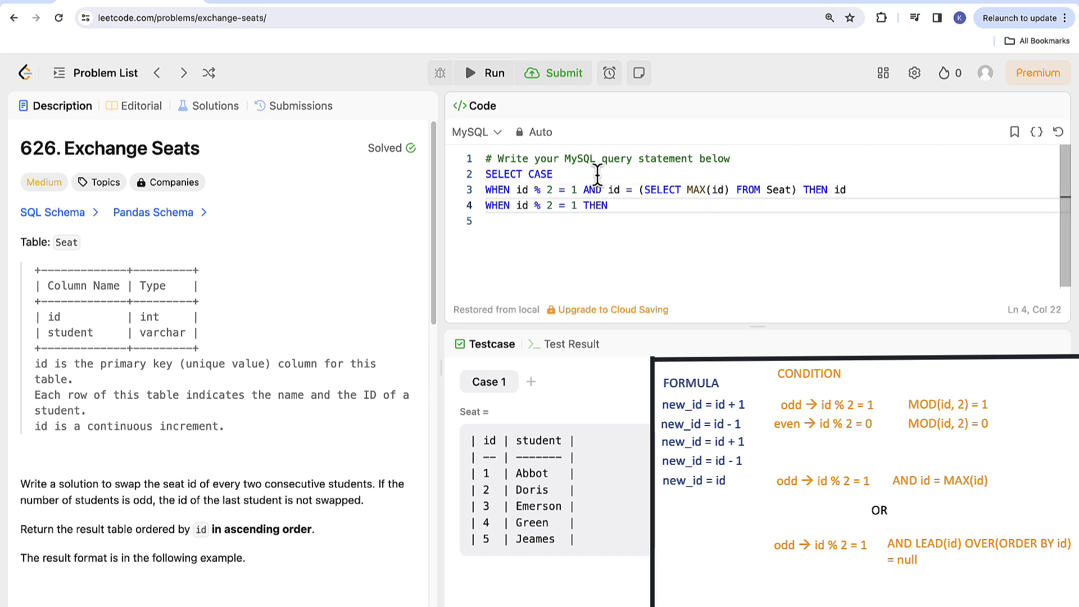
type("id")
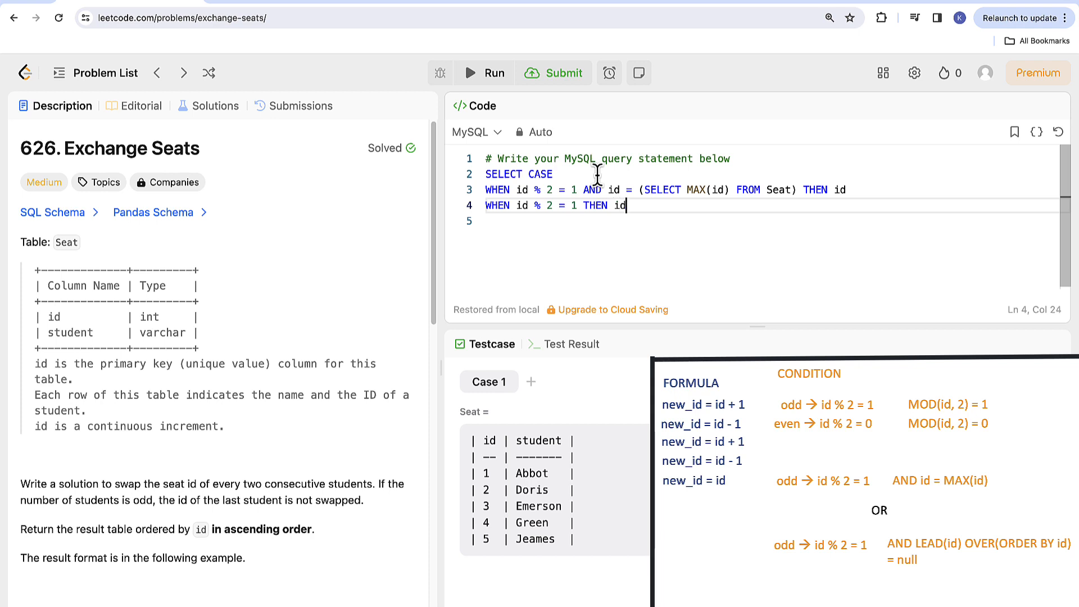
type("+")
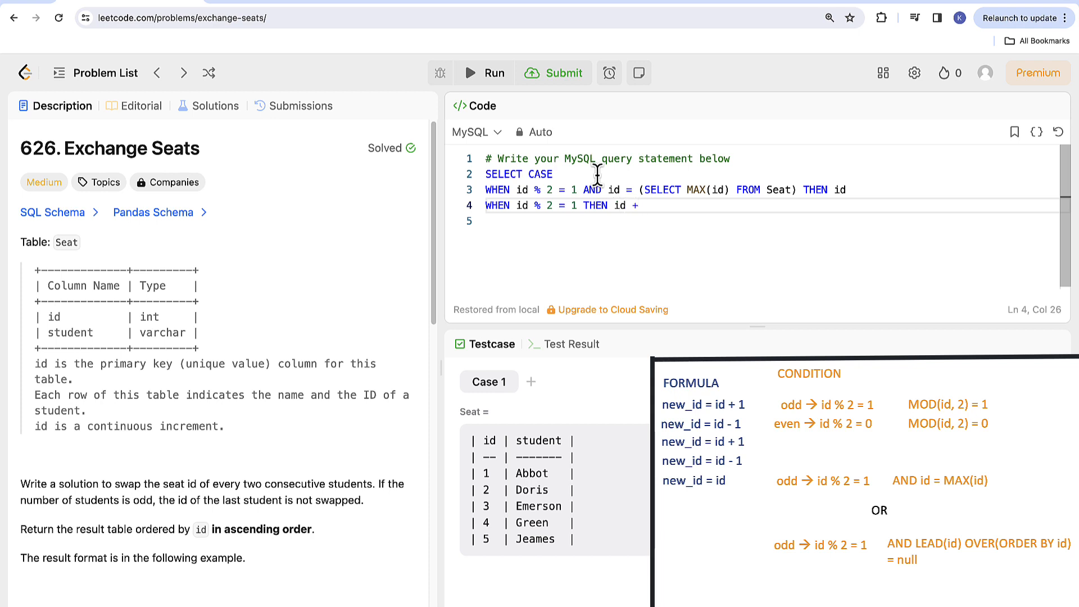
type("1")
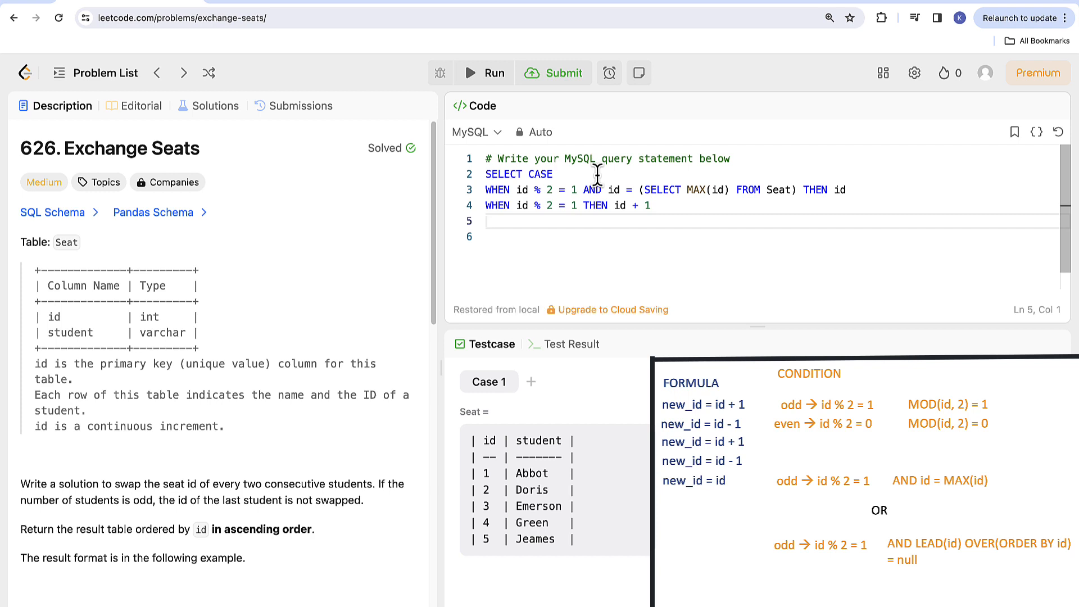
type("ELSE id - 1")
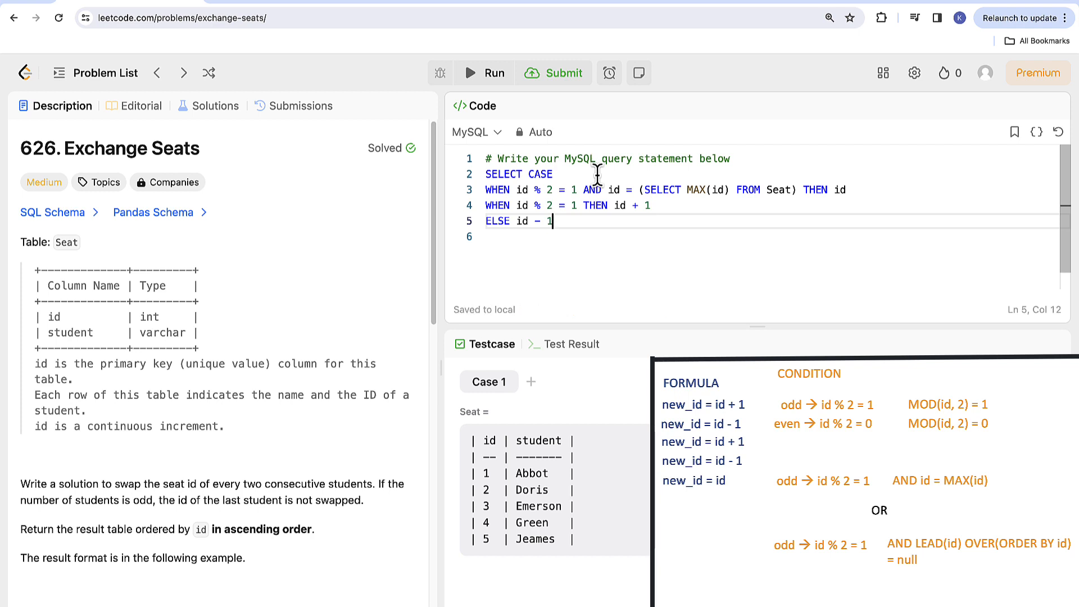
mouse_move(488, 217)
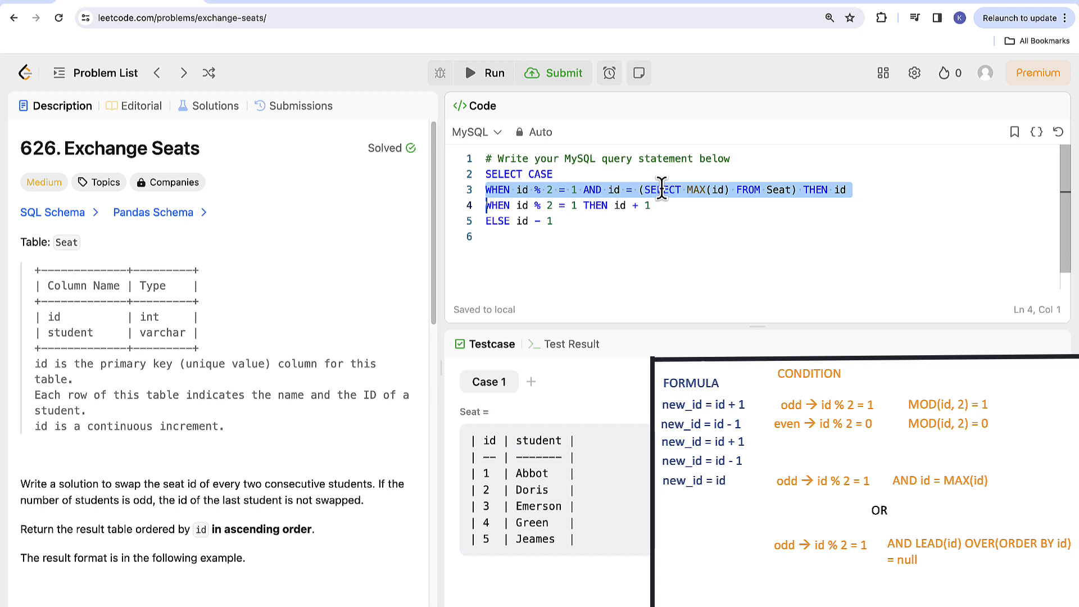
left_click(519, 205)
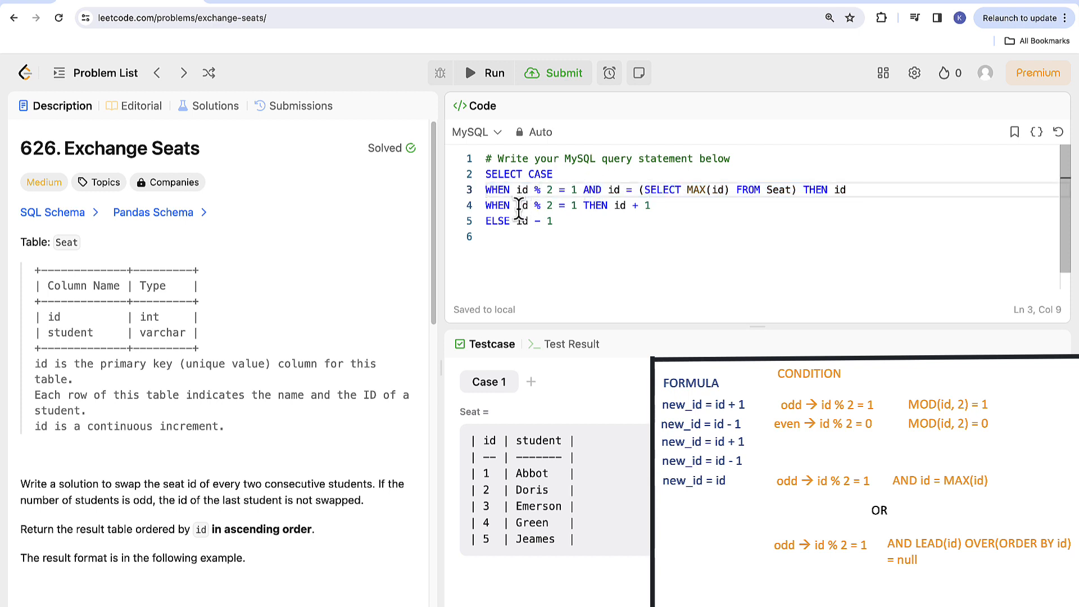
left_click_drag(518, 205, 576, 205)
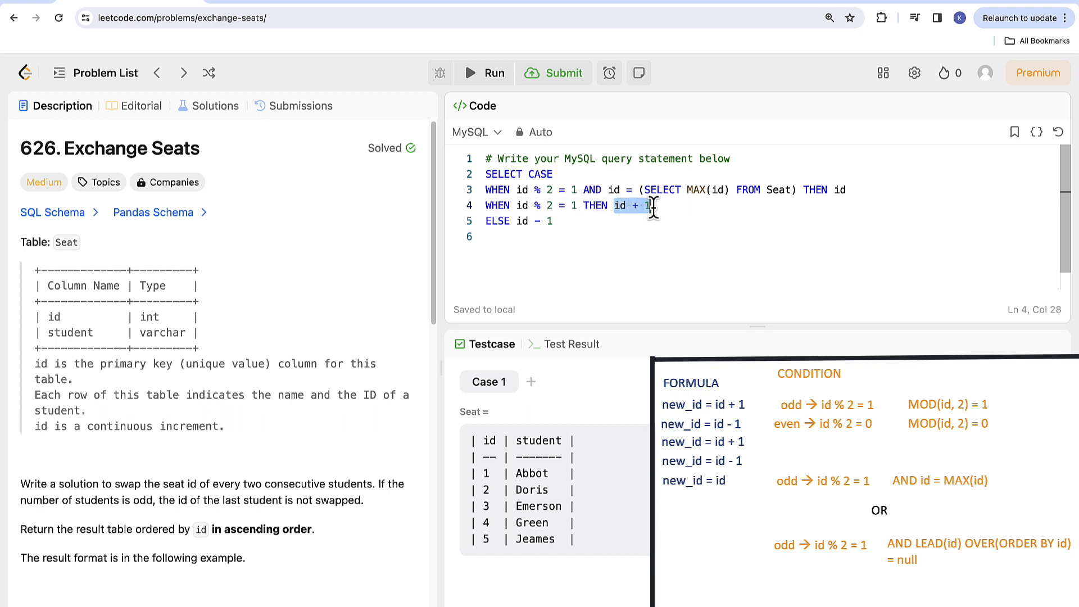
left_click(561, 221)
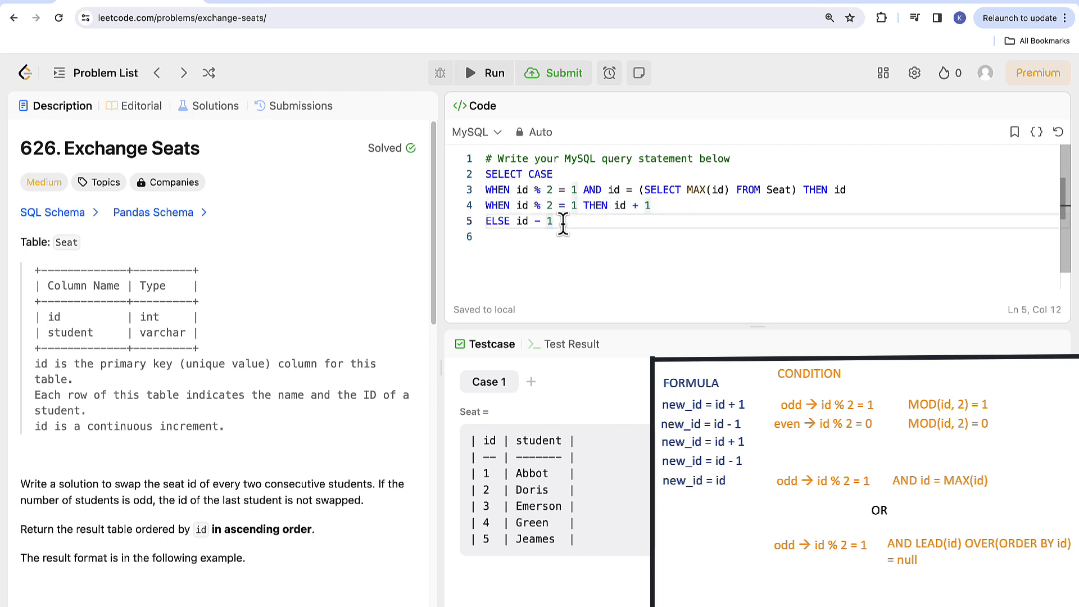
Step: Close the CASE as id, select student FROM Seat, and ORDER BY id
type("END as i")
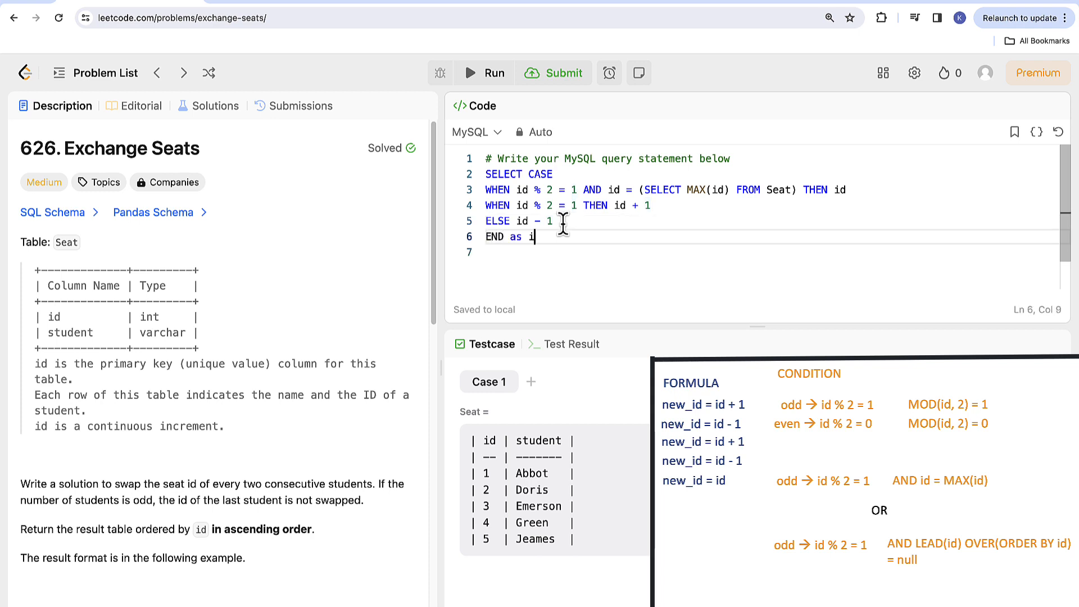
type("d")
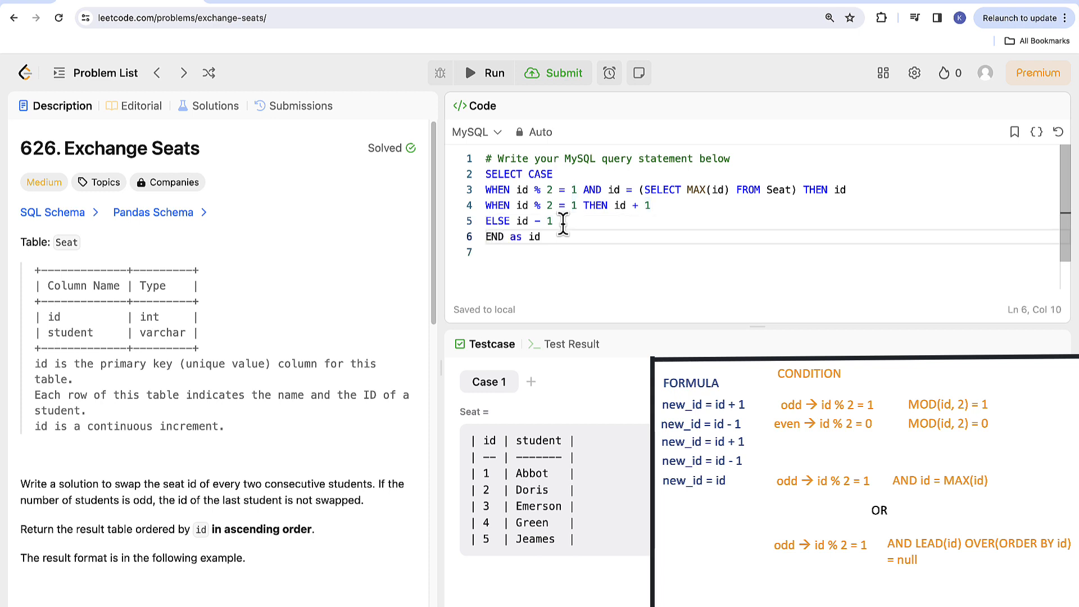
type(",")
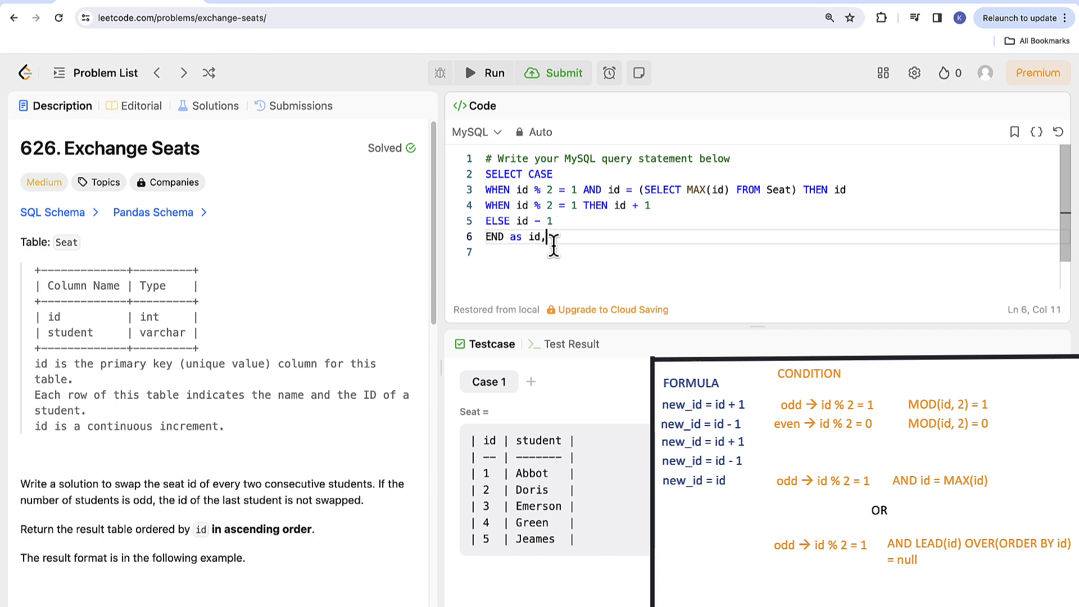
type("student")
type("FROM Seat")
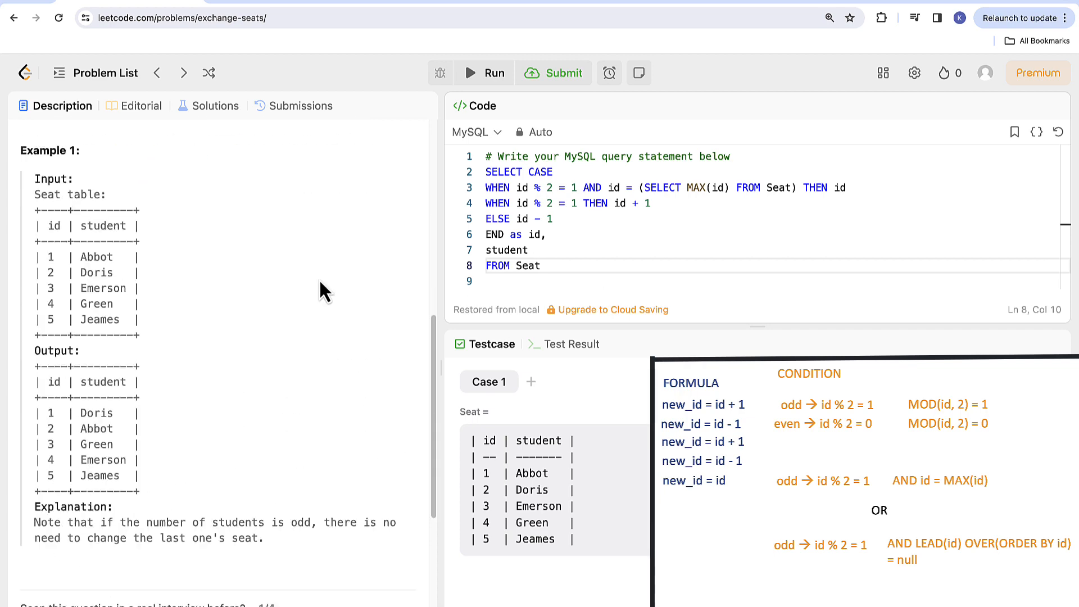
type("ORDER BY id")
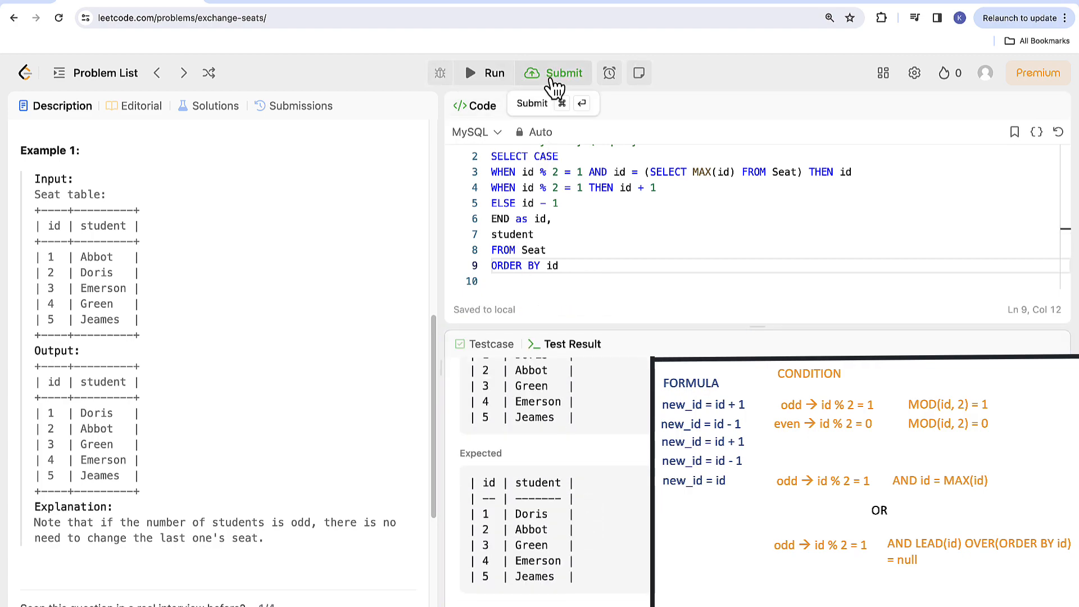
Step: Submit the MySQL query (Accepted), run it under MS SQL Server, and return to Description
left_click(562, 72)
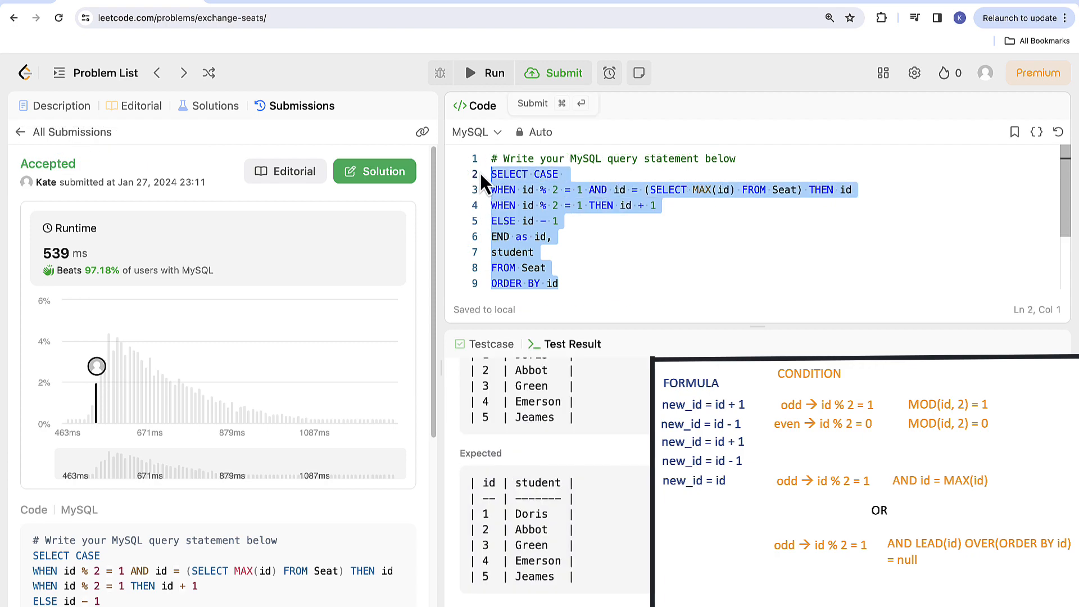
left_click(475, 132)
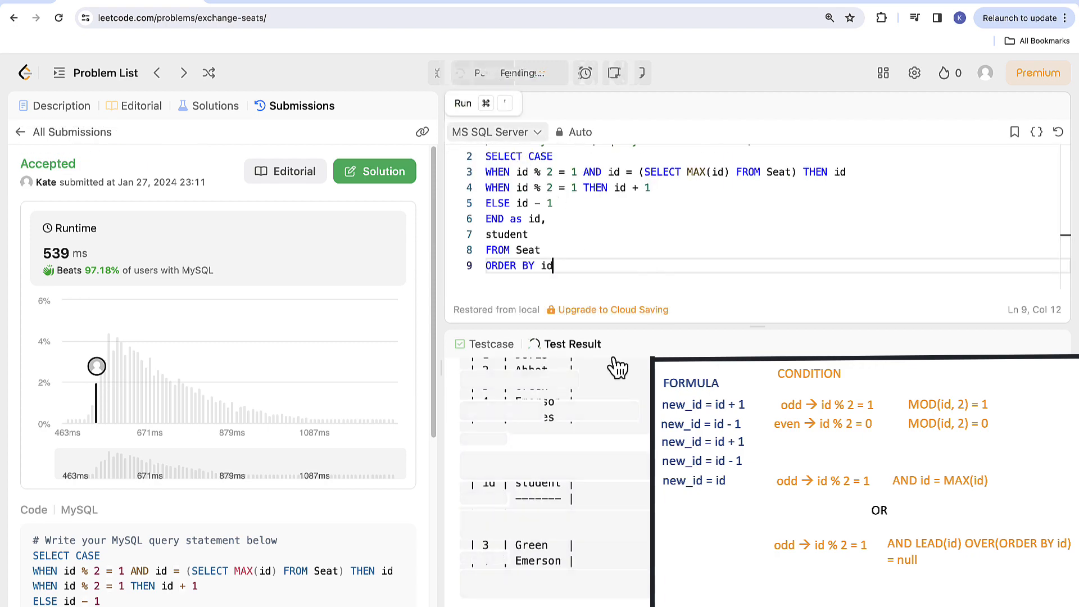
left_click(463, 102)
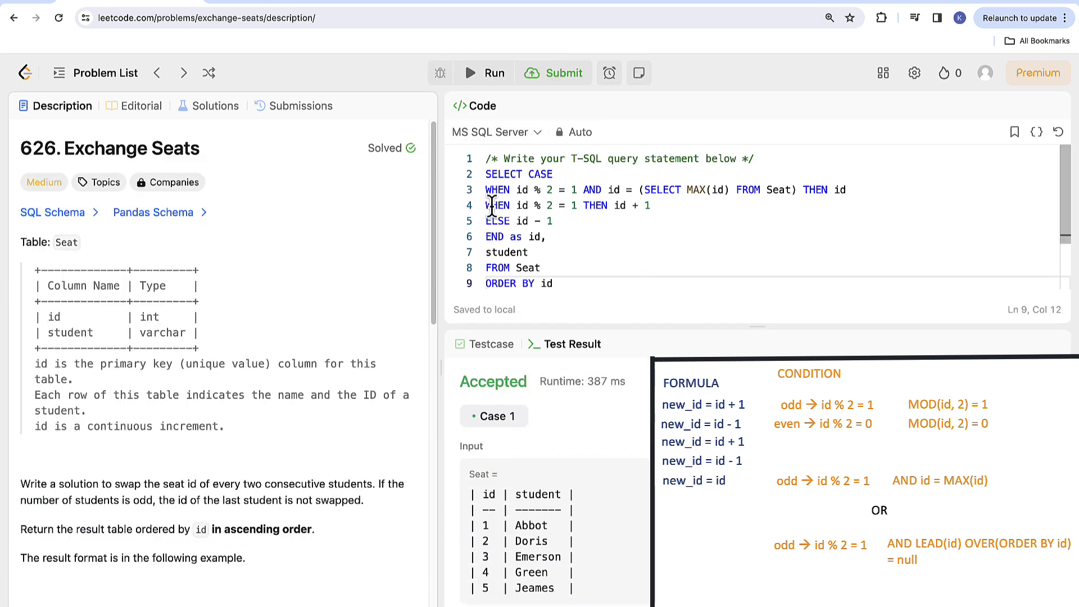
Step: Replace the MAX subquery check with LEAD(id) OVER(ORDER BY id) is null, then run and submit
left_click_drag(606, 190, 795, 189)
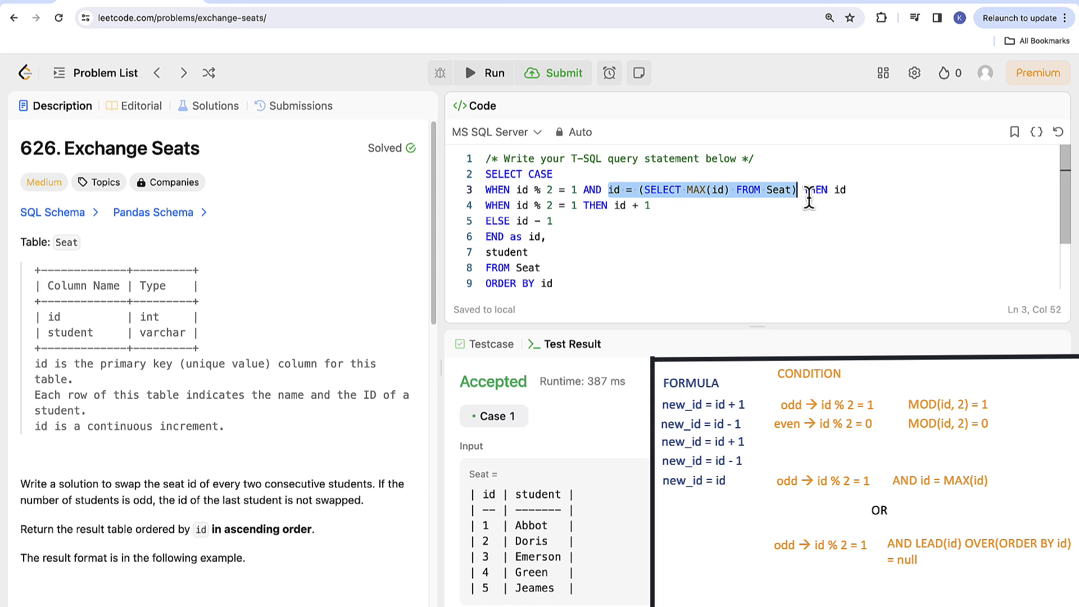
type("LEAD(id)")
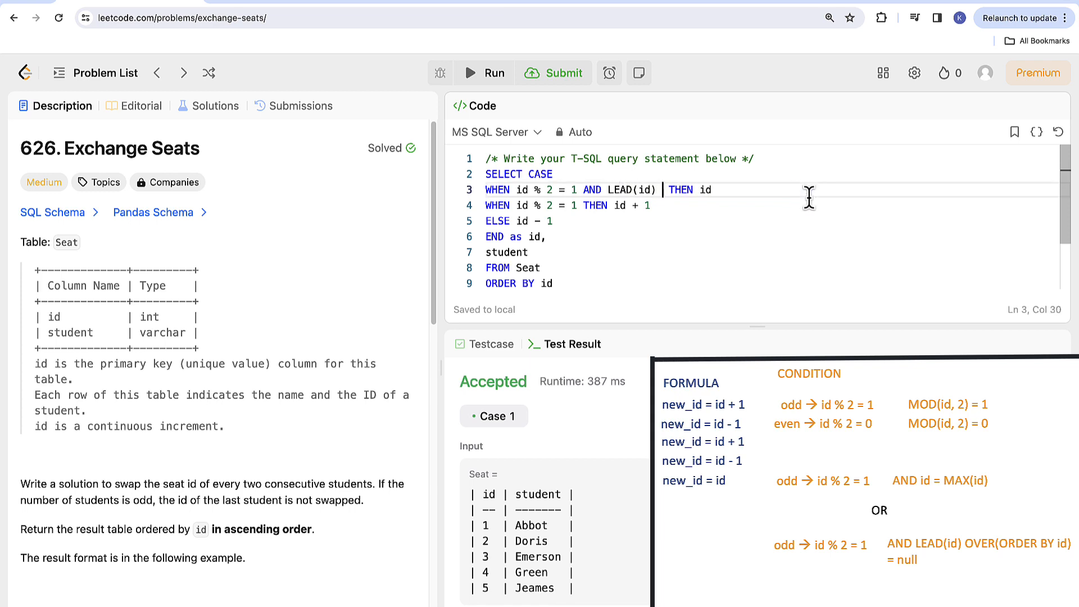
type("OVER(ORDER BY id) is null")
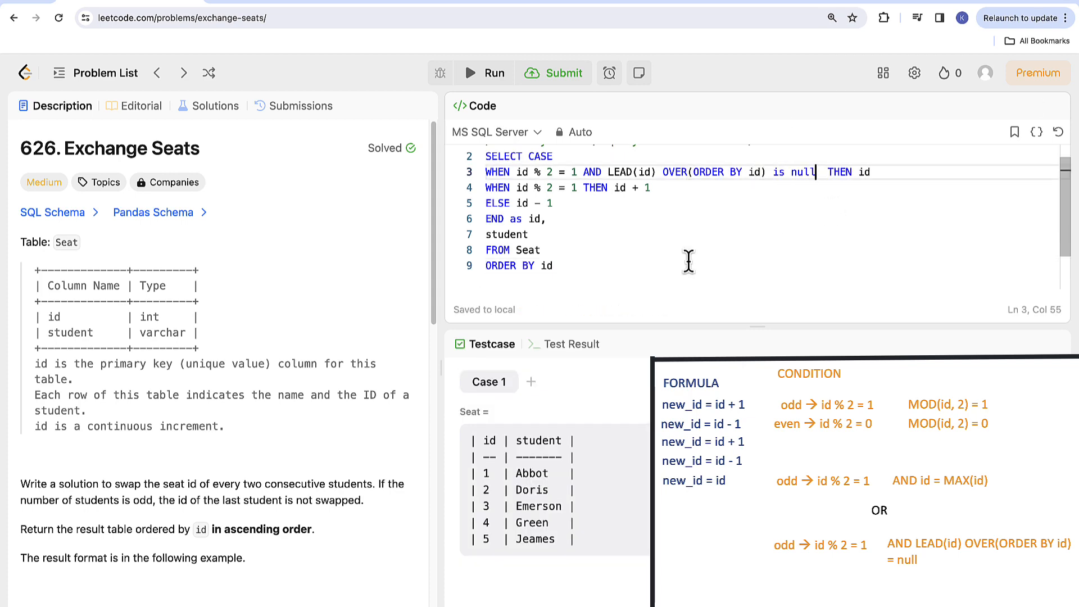
left_click(564, 73)
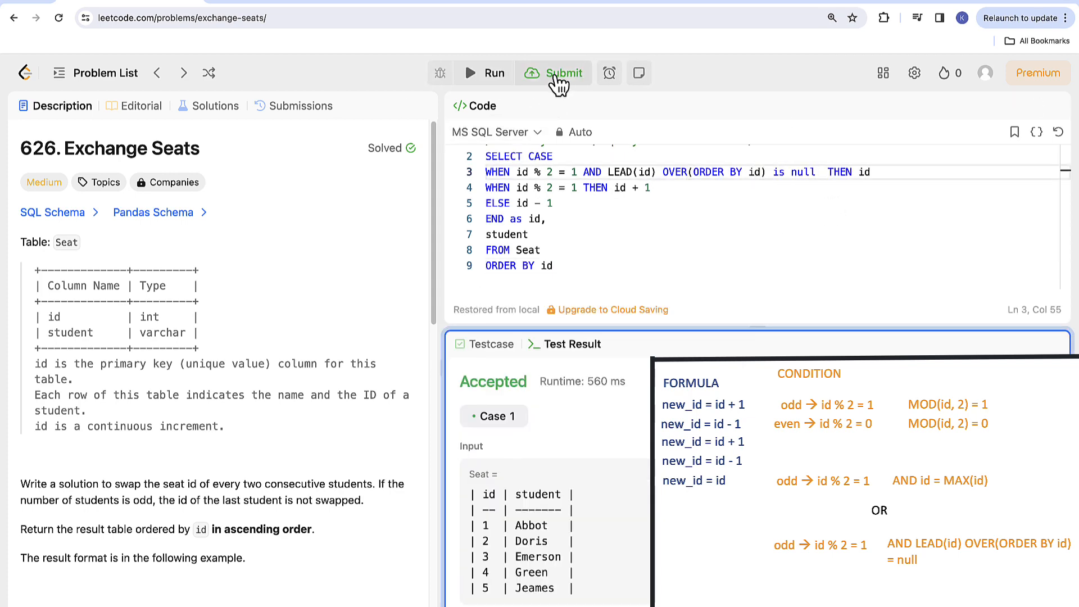
left_click(563, 73)
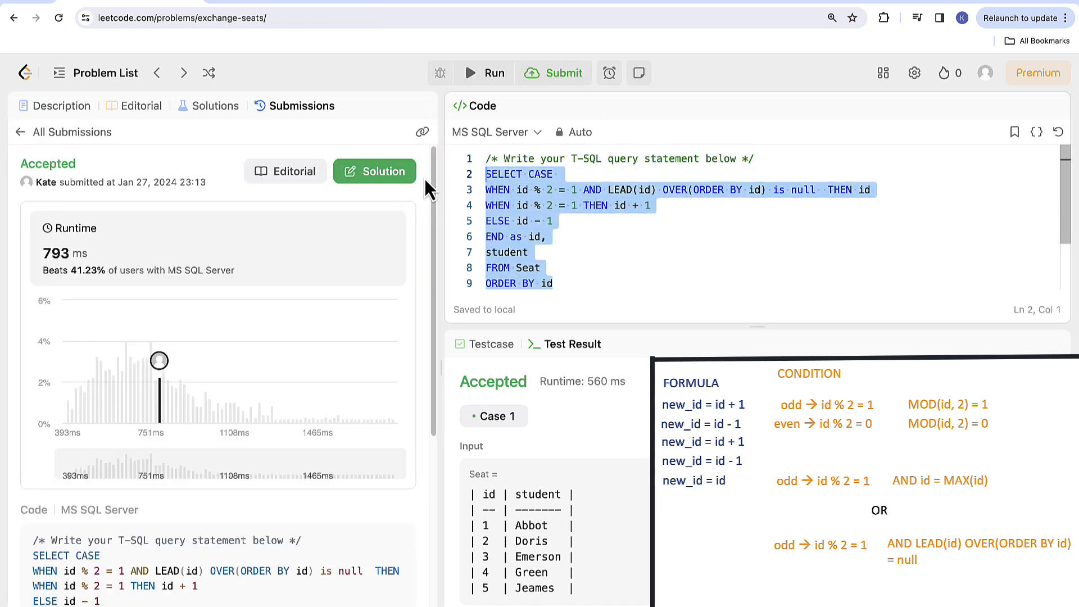
Step: Switch to MySQL, rewrite both odd-id checks as MOD(id, 2) = 1, then run and submit
left_click(491, 132)
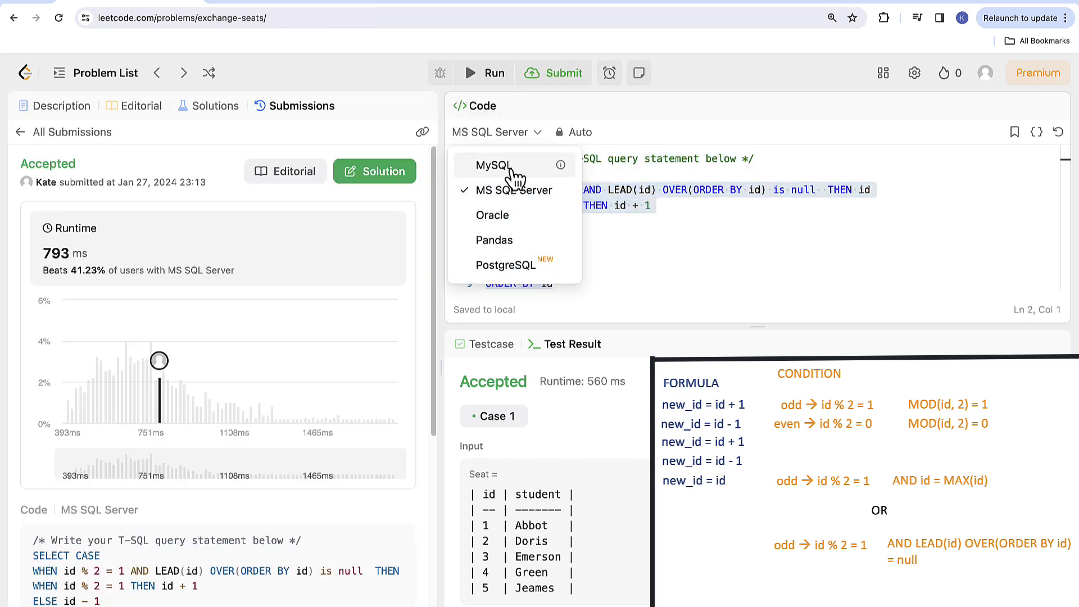
left_click(477, 165)
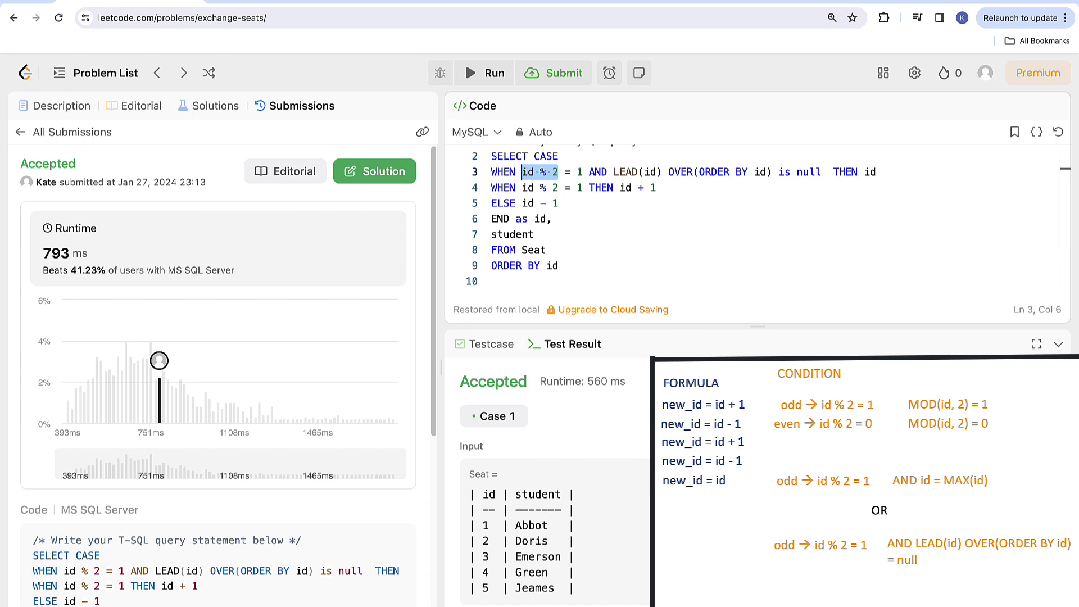
type("MOD(id, e)")
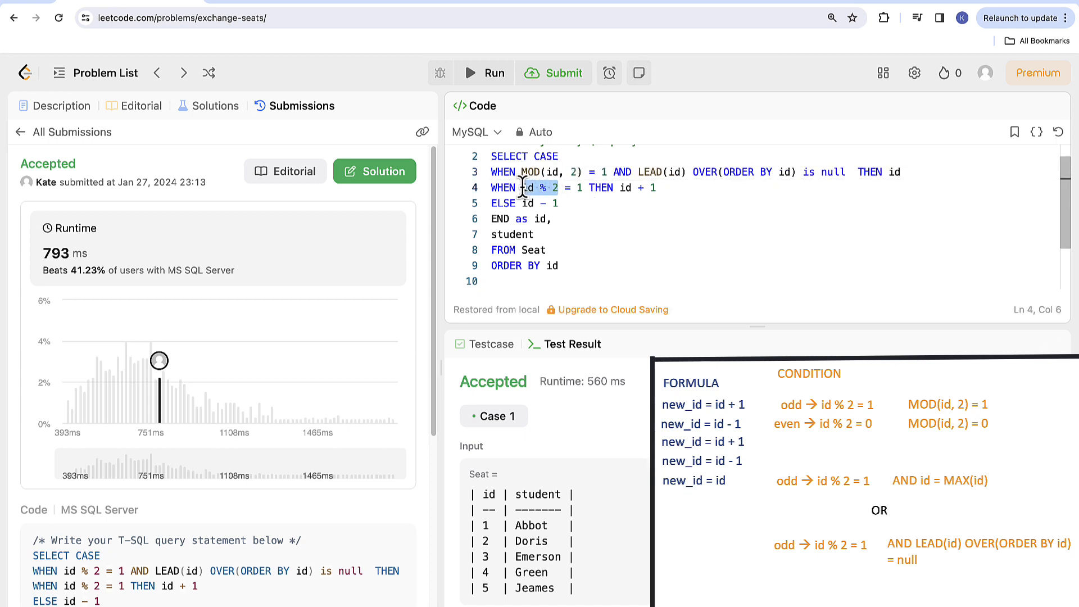
type("MOD(id, 2)")
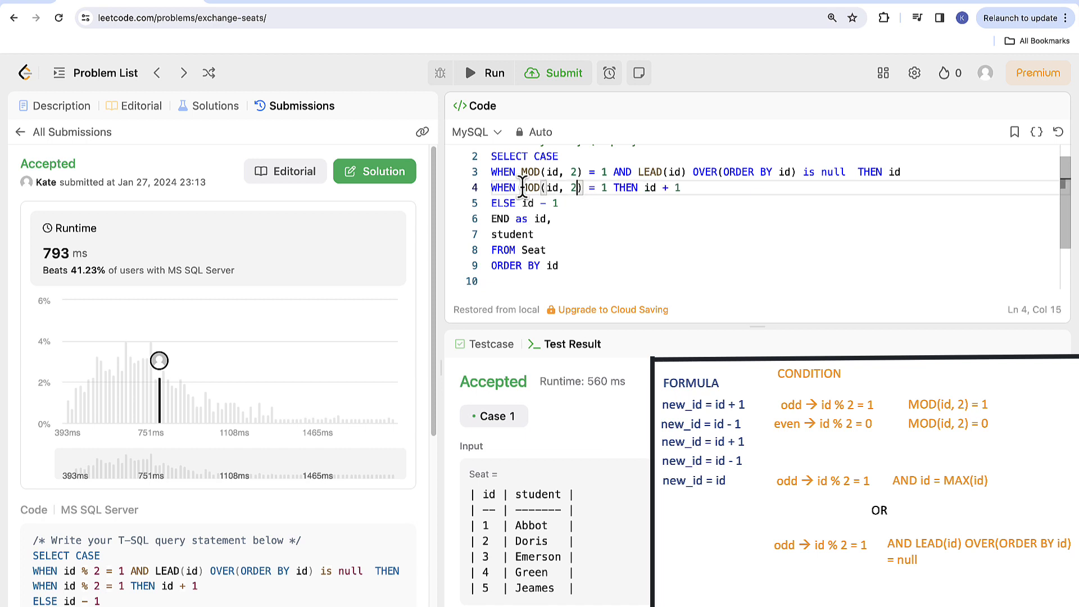
left_click(485, 73)
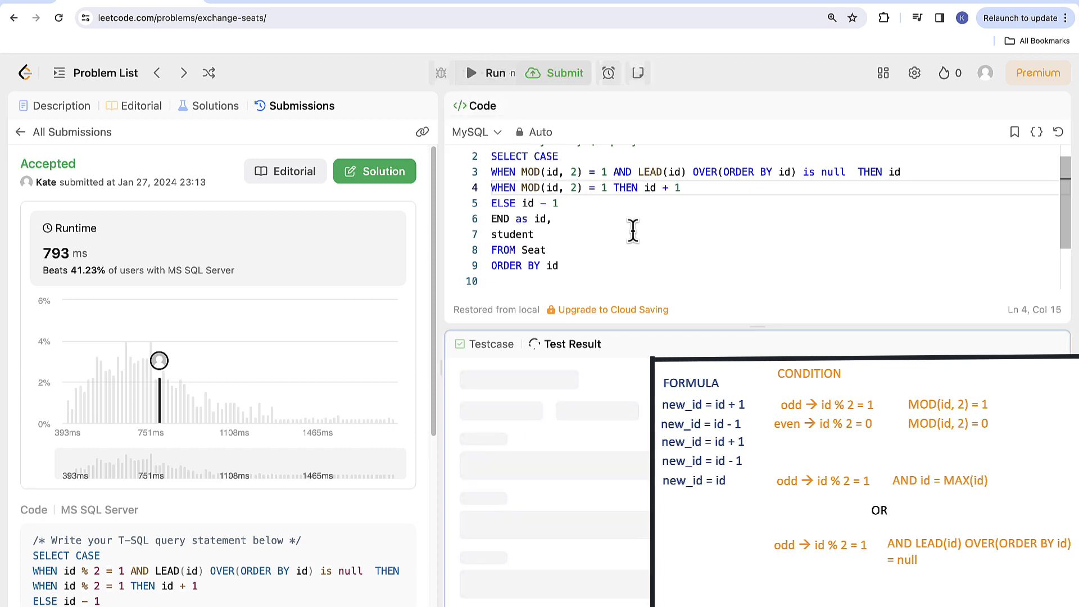
left_click(554, 73)
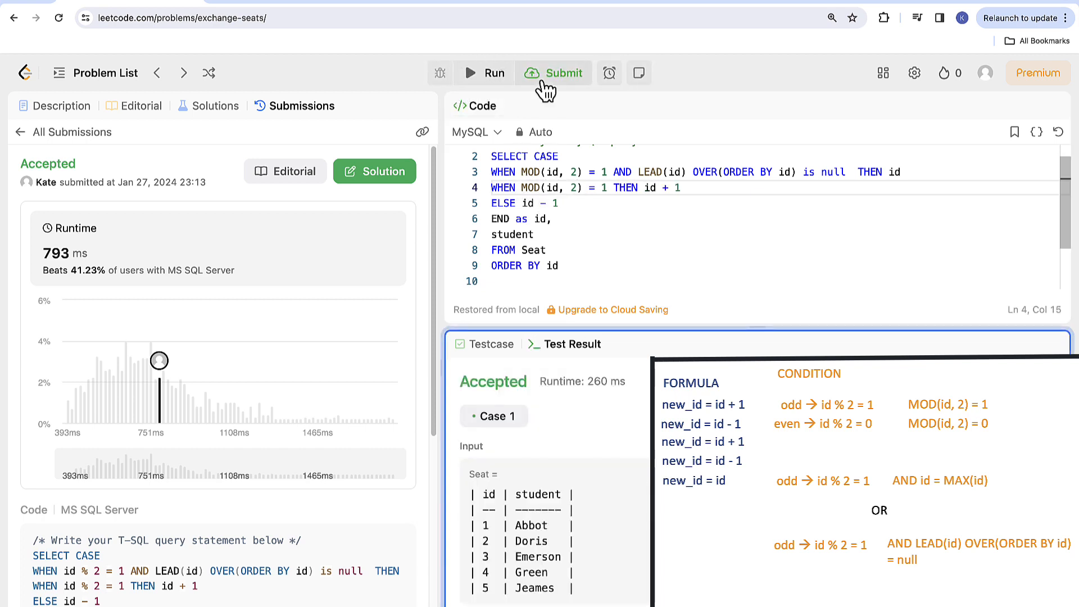
left_click(553, 72)
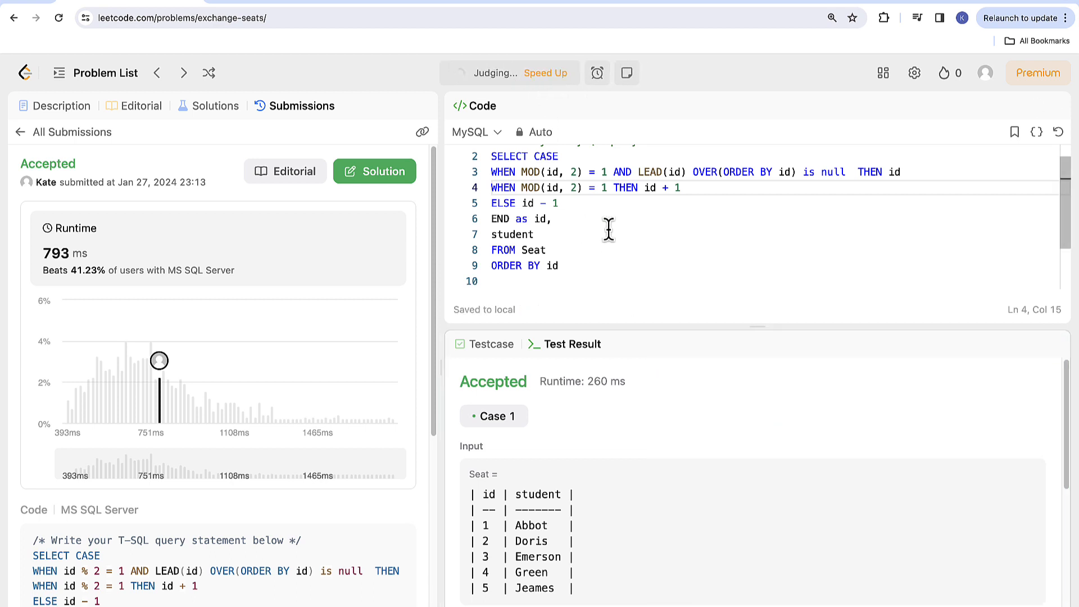